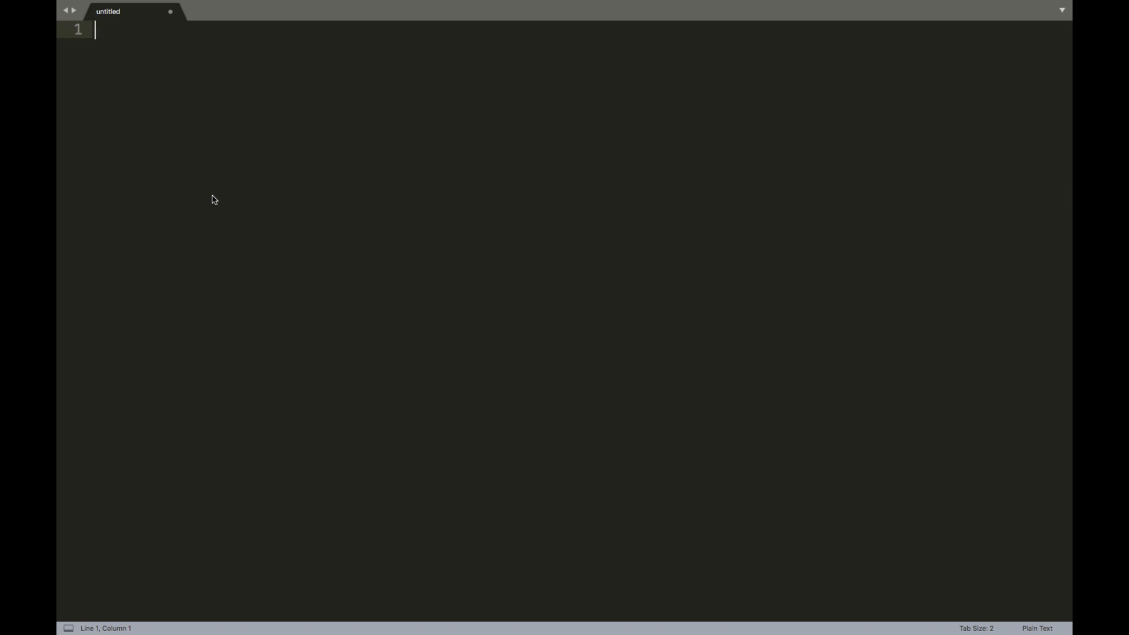
mouse_move(59, 189)
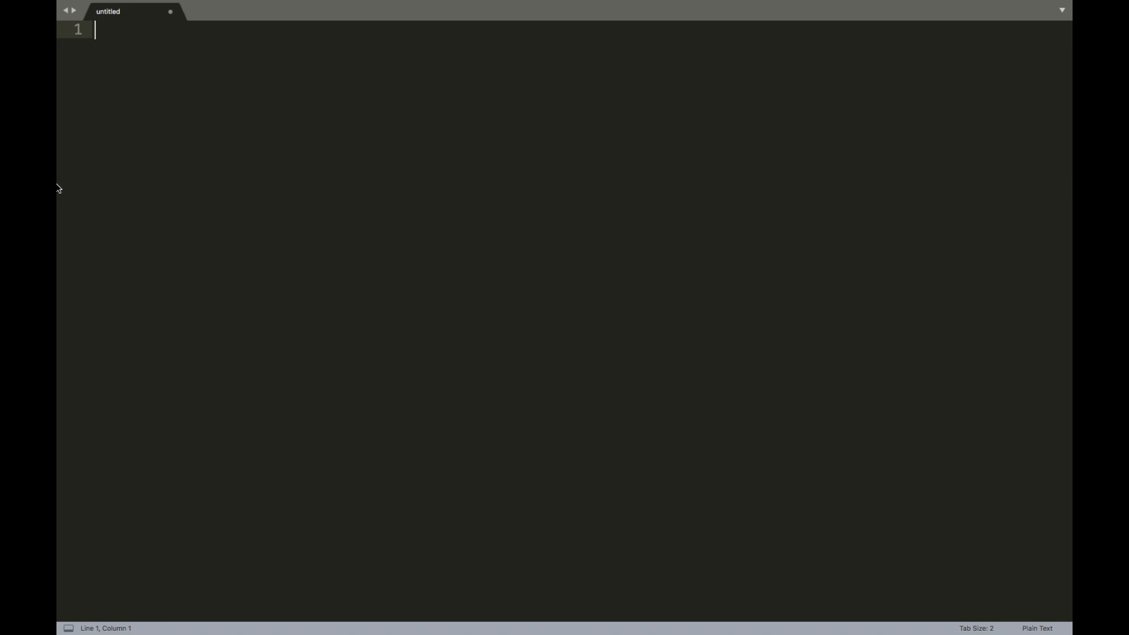
- Write 'Exercise: Print out all even number between 2 and 100.' on line 1 and begin line 2
type("Exercise:")
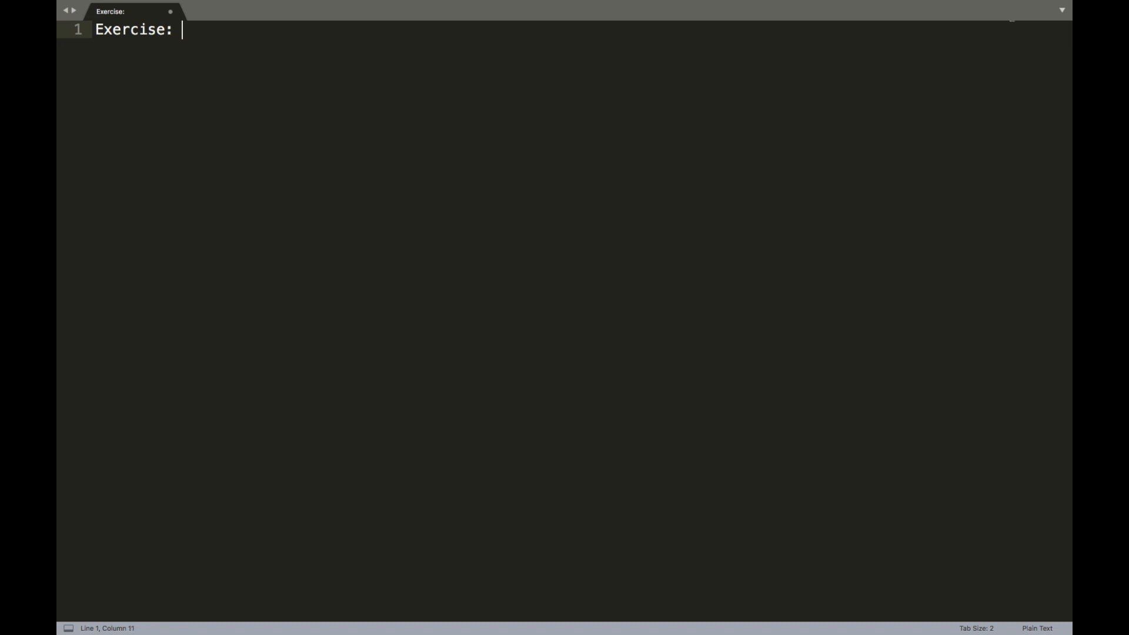
type("Print out all")
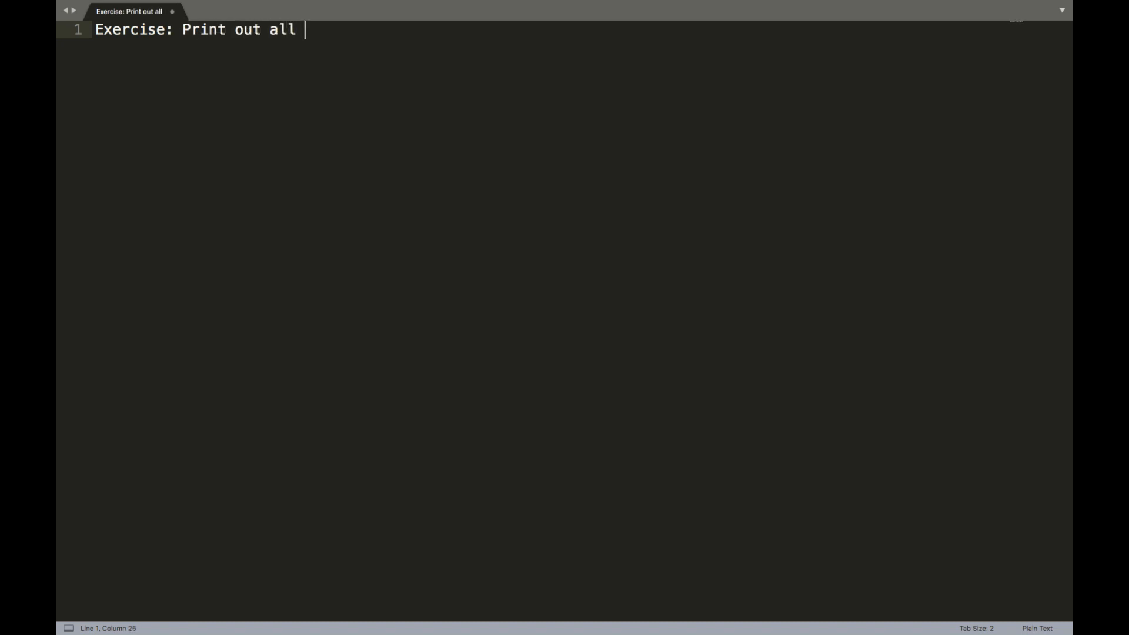
type("even number betwe")
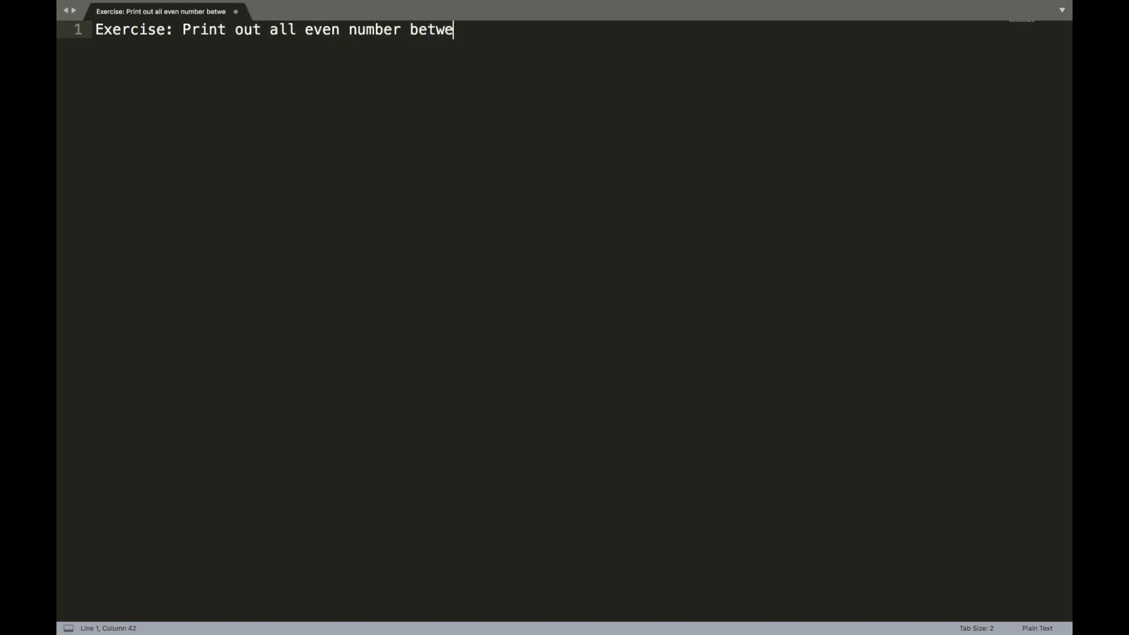
type("en 2 and 100")
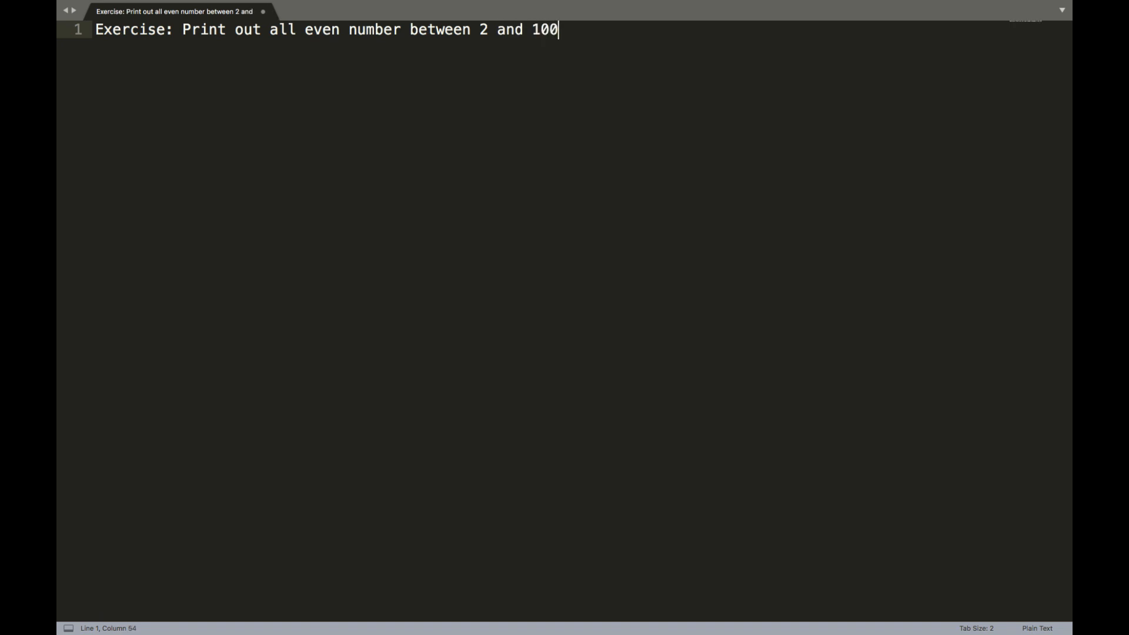
type(".")
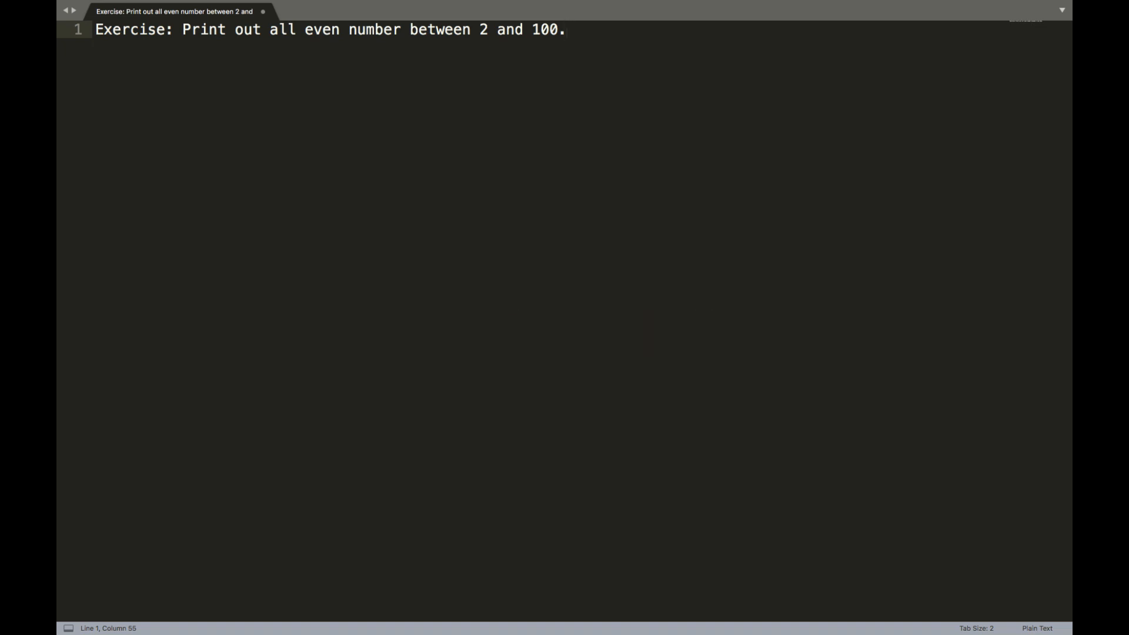
key("Return")
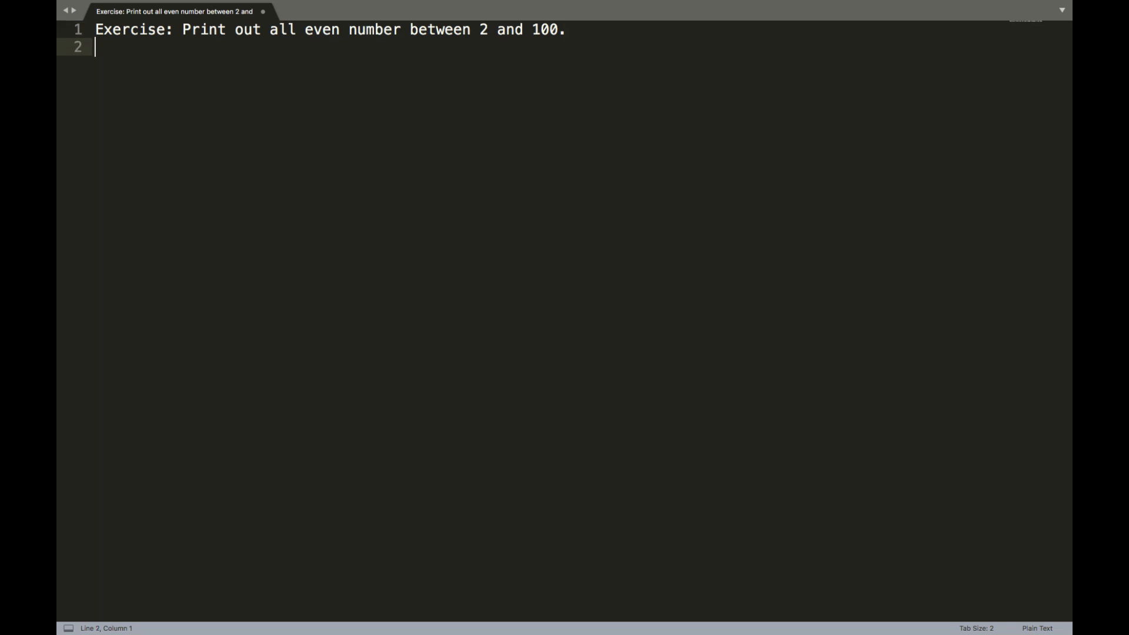
- Add the 'Version #1' heading and the 'number -> 1' starting-value line
type("Version #")
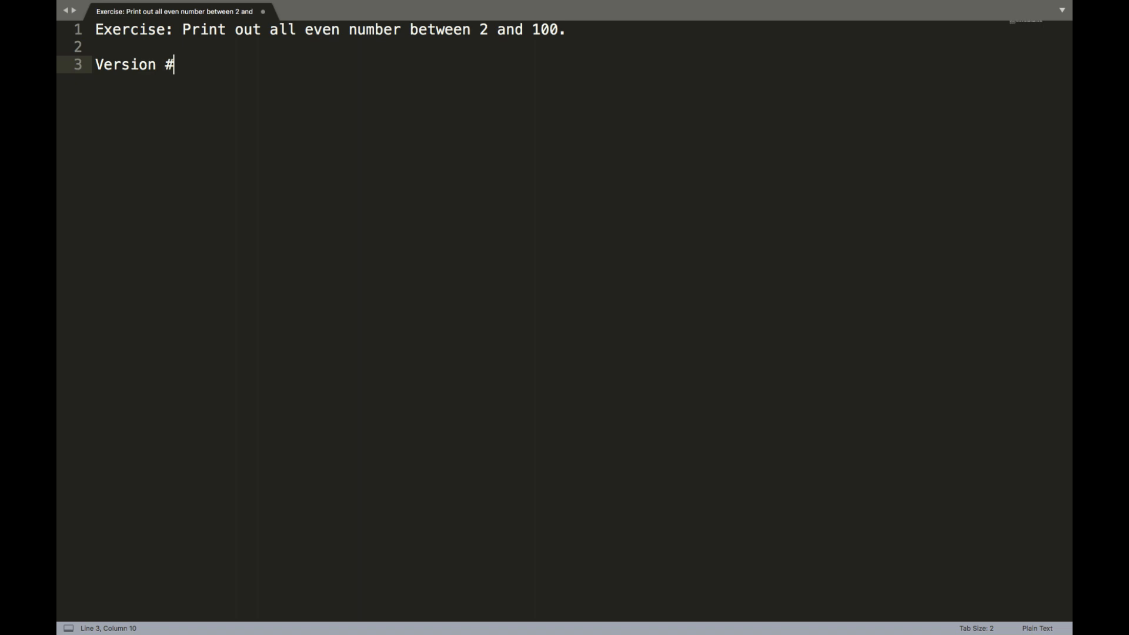
type("1")
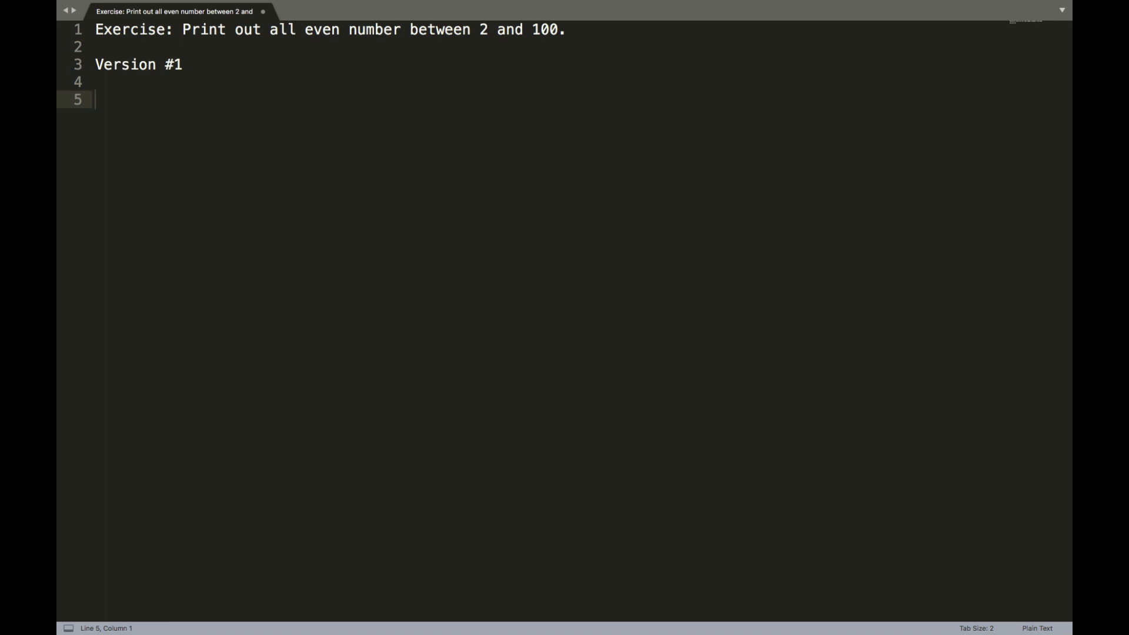
type("number -> 1")
type("loo")
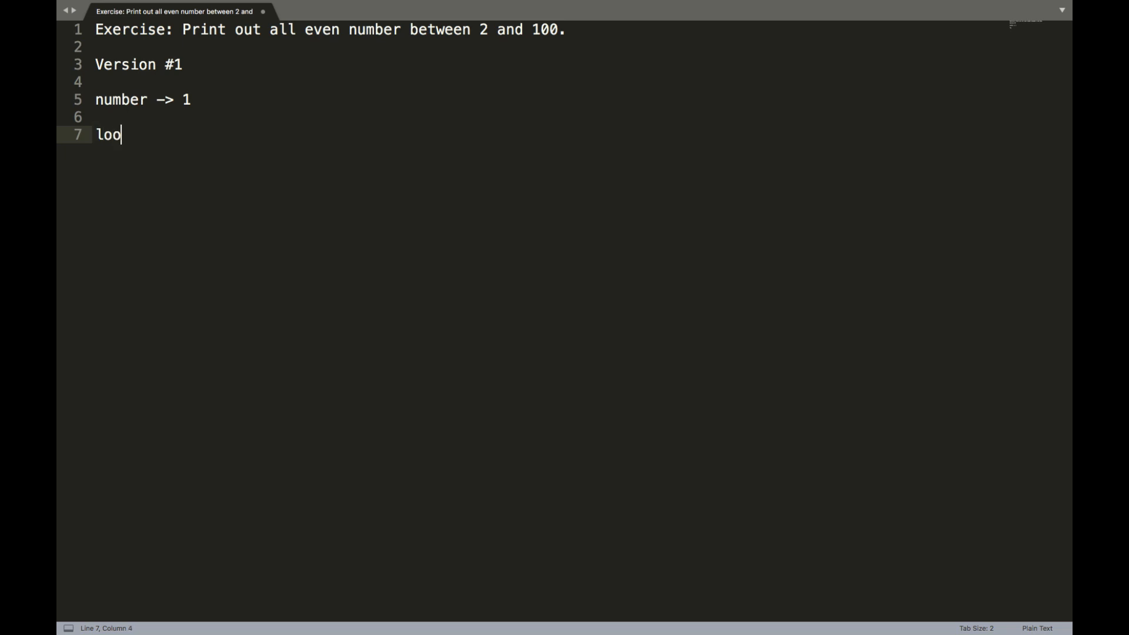
- Write a 'loop 100 times { }' block containing 'print number', leaving an empty line after it
type("p 1")
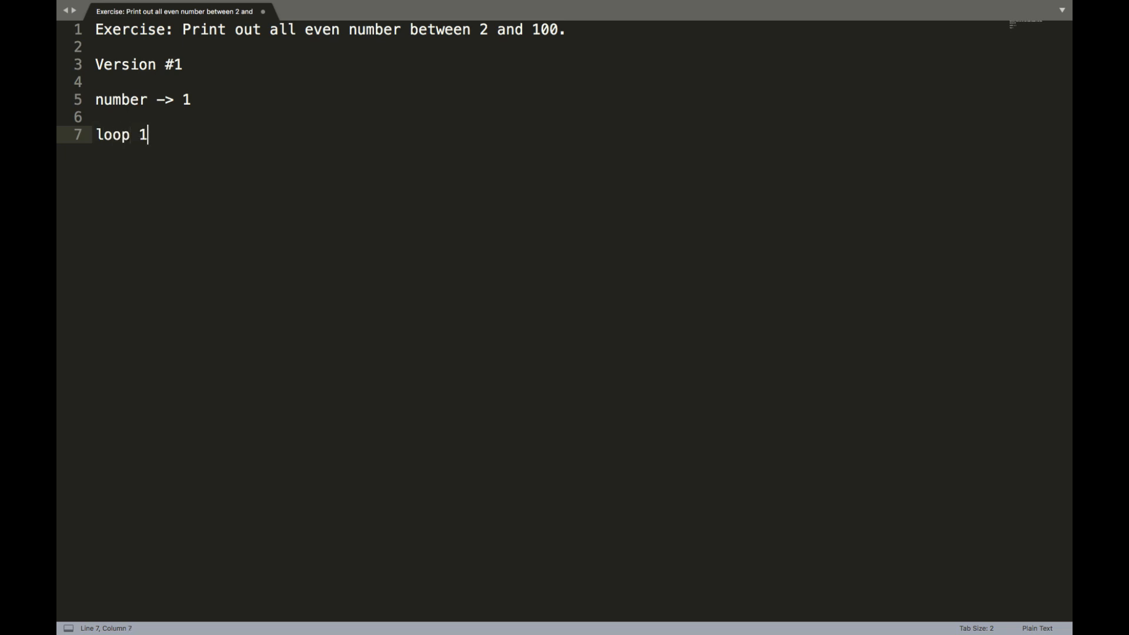
type("00 times {}")
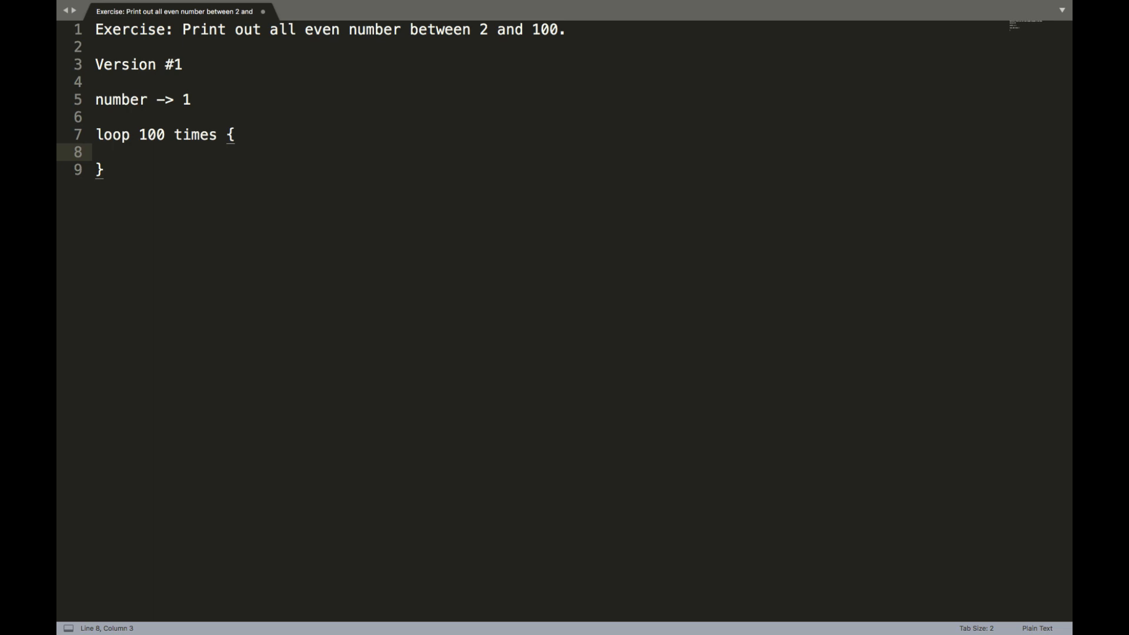
type("print")
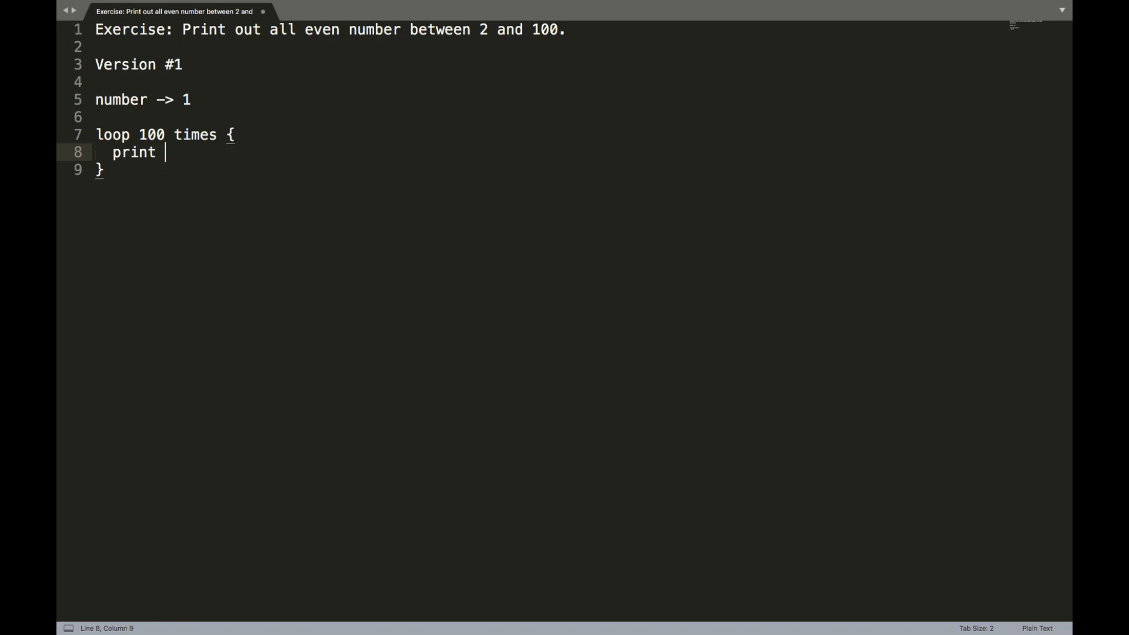
type("number")
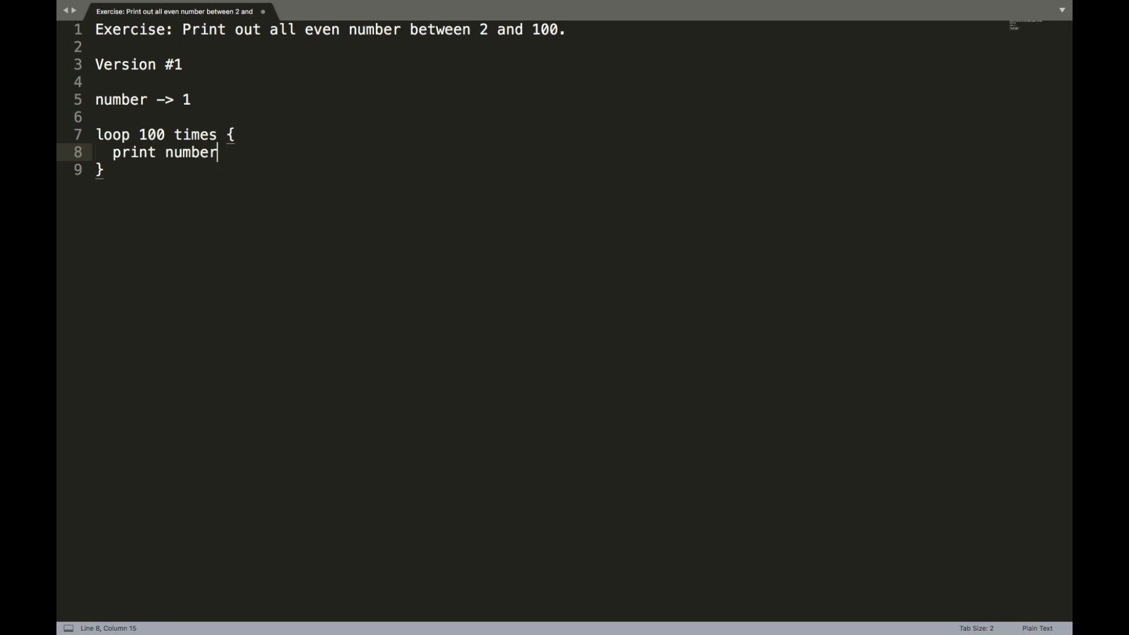
key("Return")
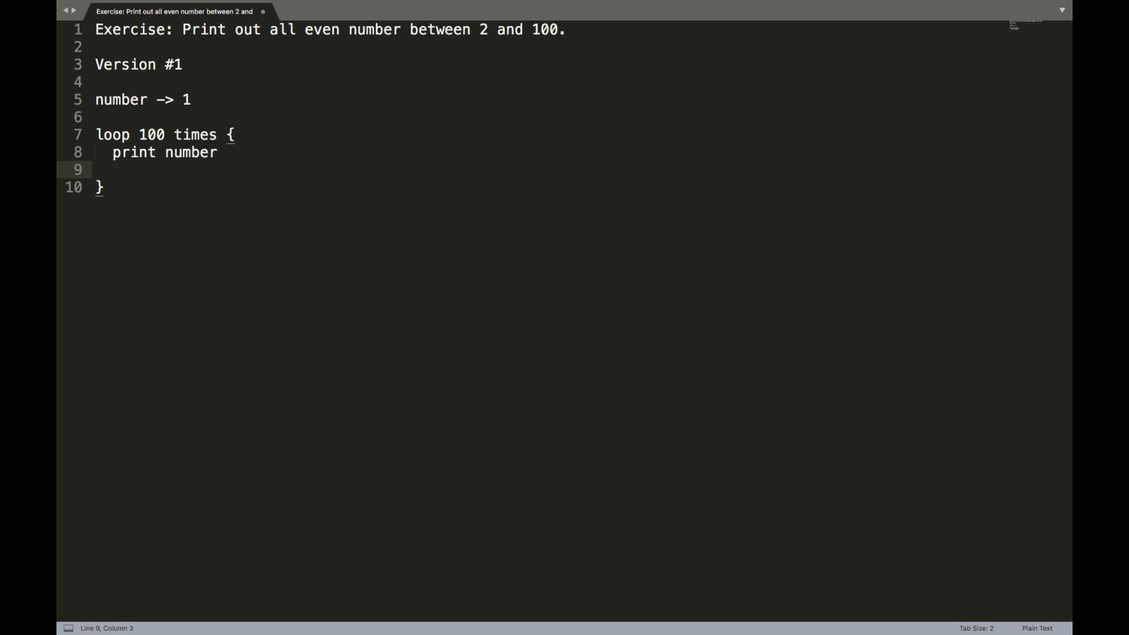
- Add 'increase number by 1' and put 'print number' under an 'if number is even' condition
type("increase number")
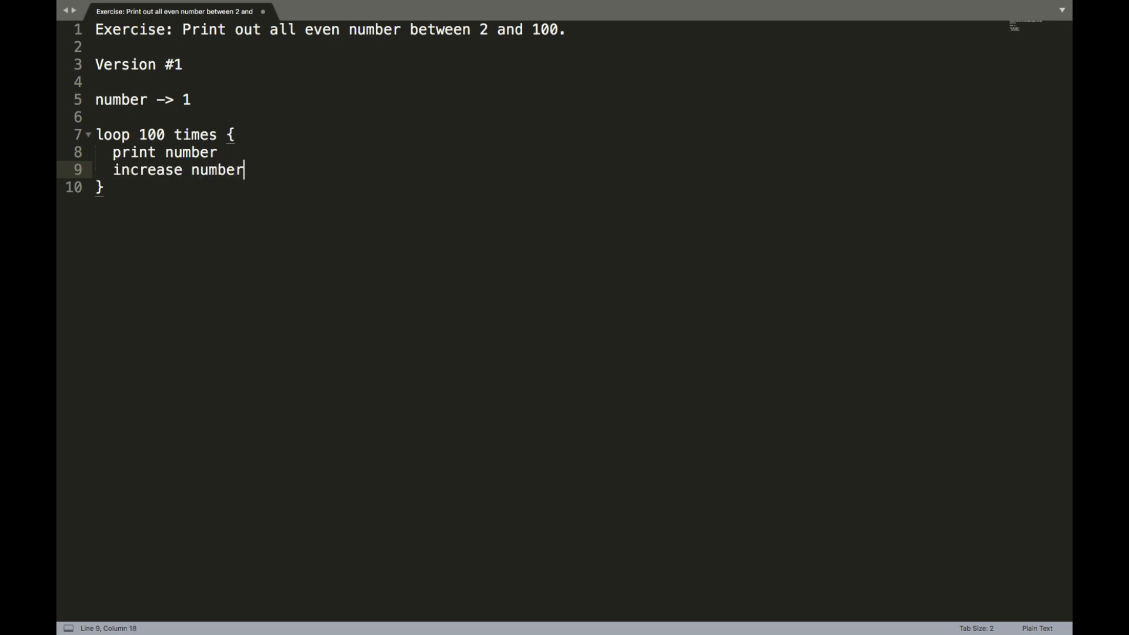
type("by 1")
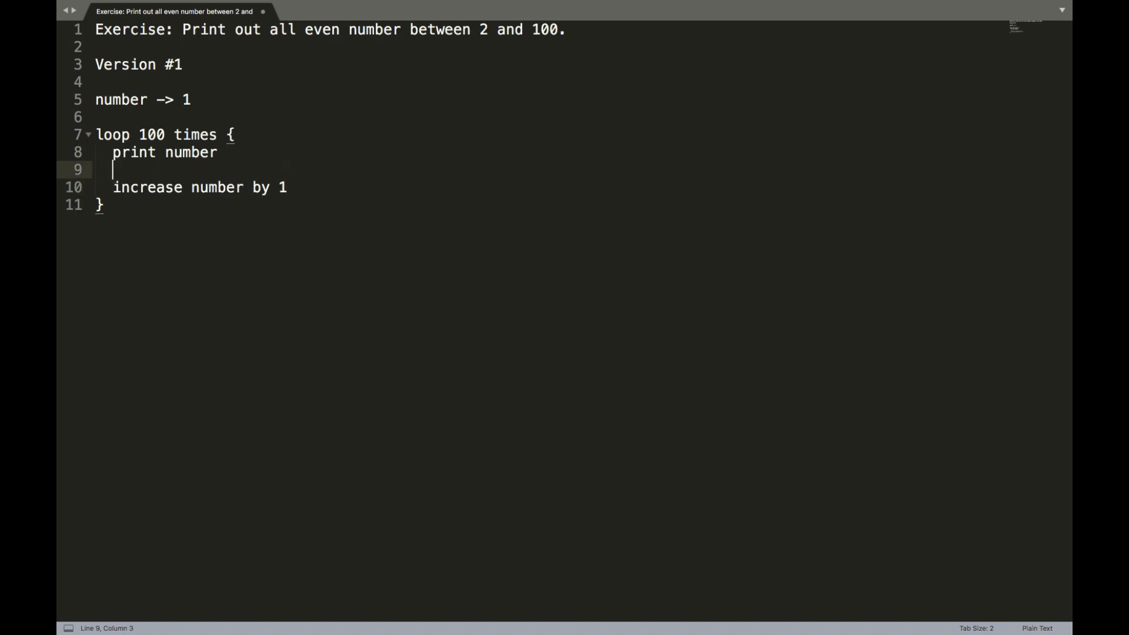
type("if number")
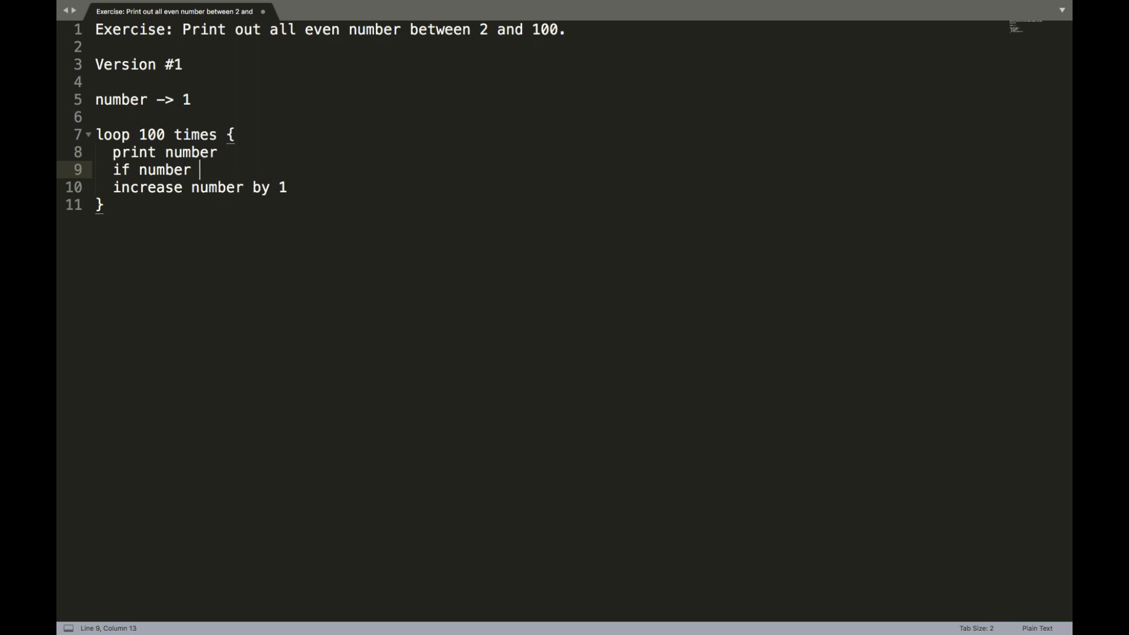
type("is even")
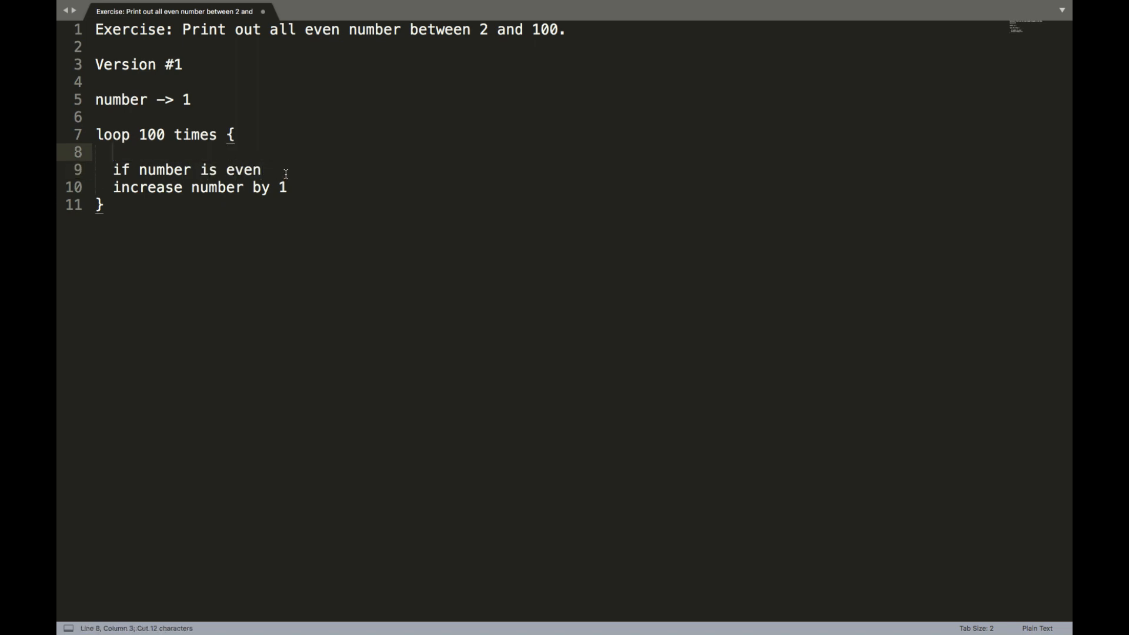
type("print number")
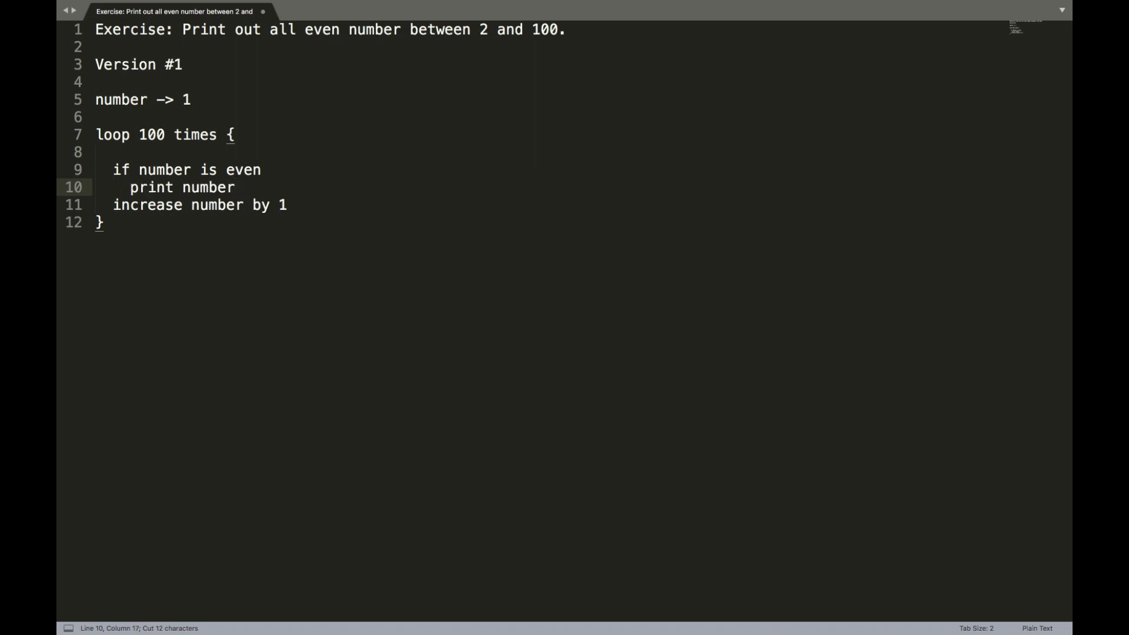
left_click(98, 151)
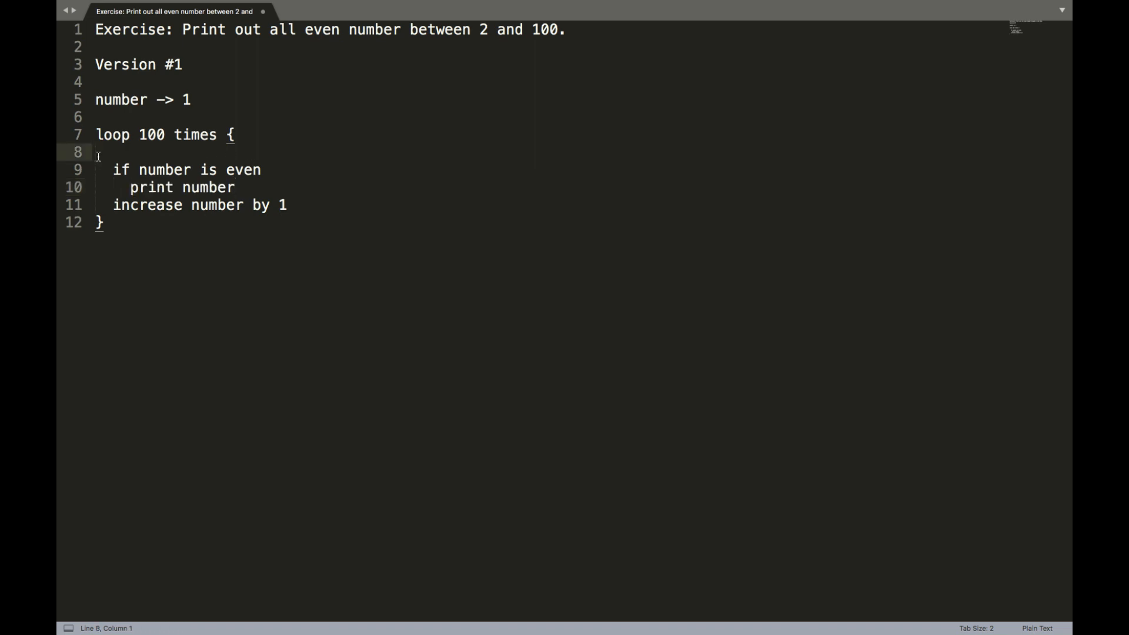
- Delete the empty line inside the Version #1 loop and add blank lines after the block
key("Delete")
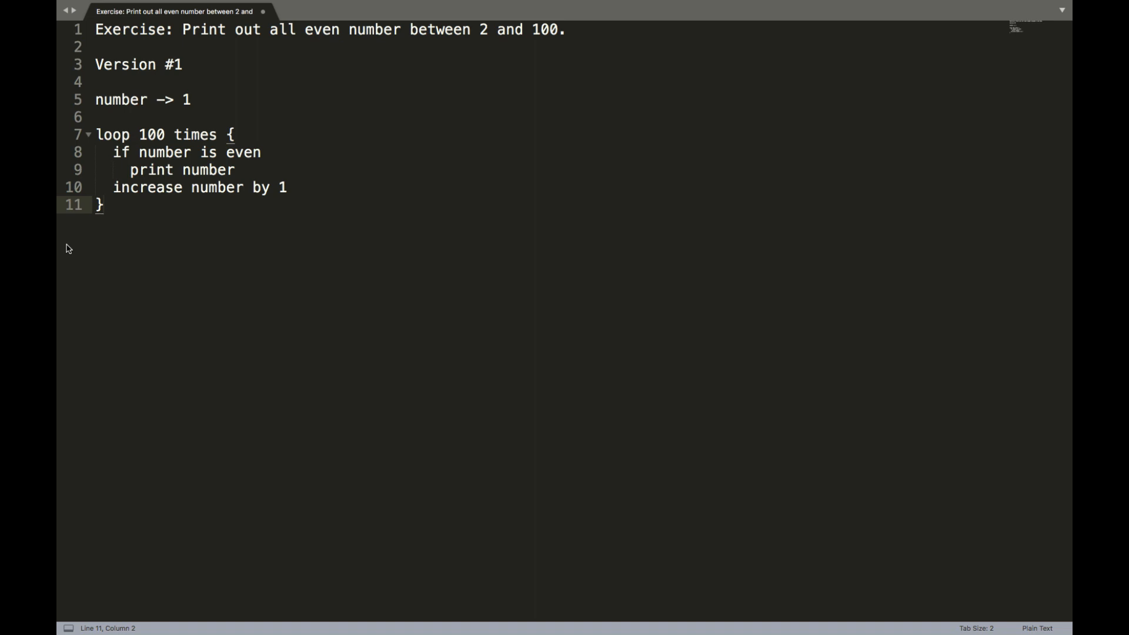
mouse_move(59, 172)
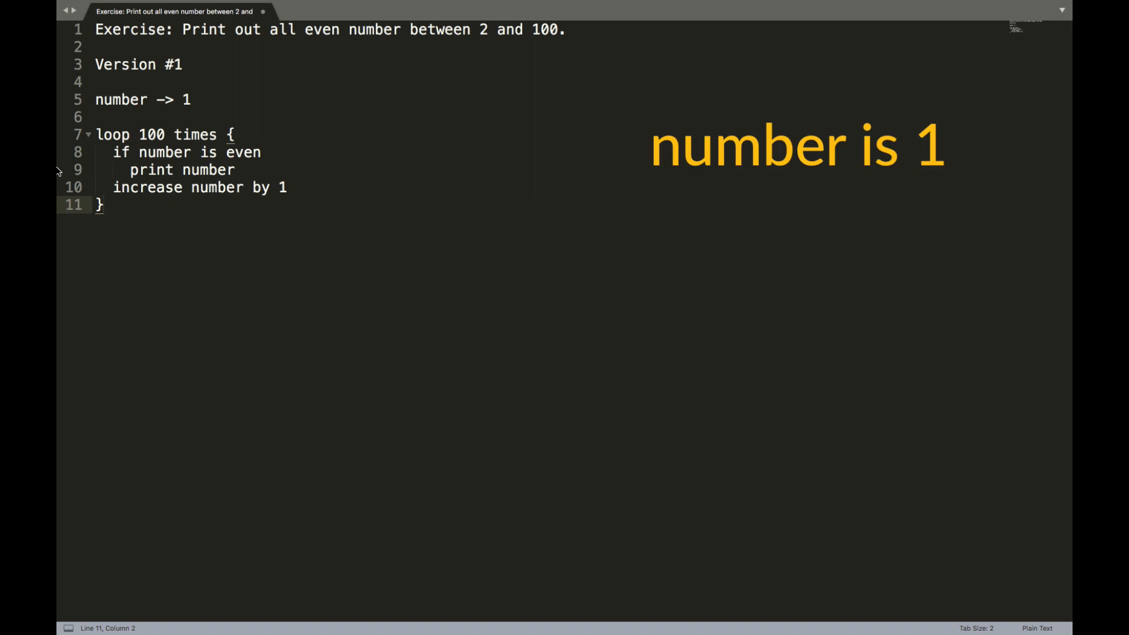
double_click(185, 152)
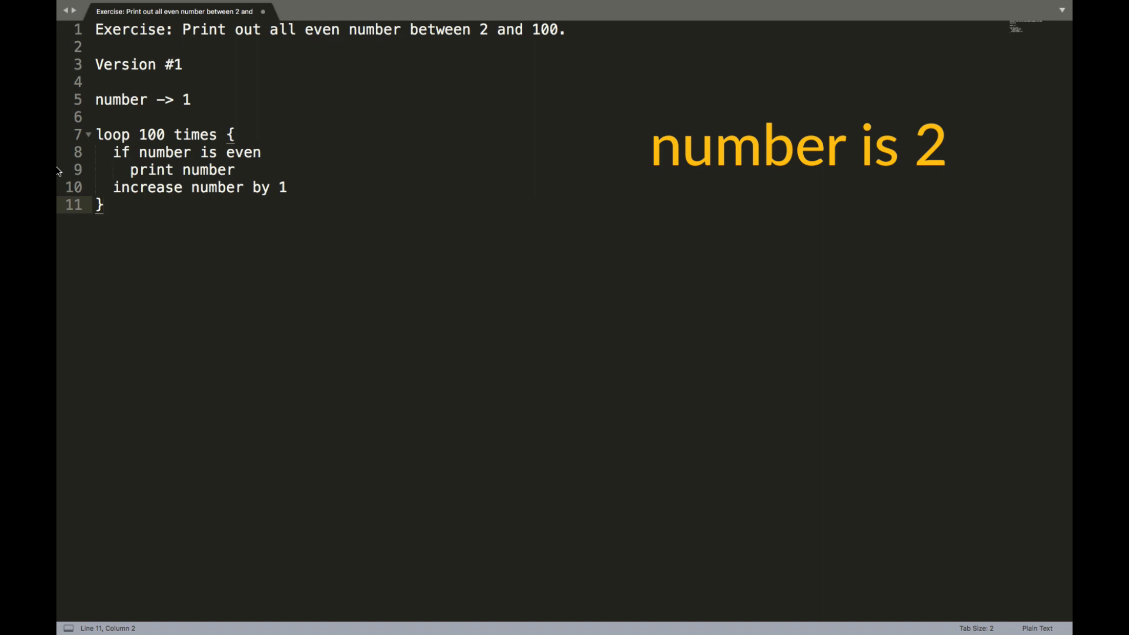
double_click(184, 152)
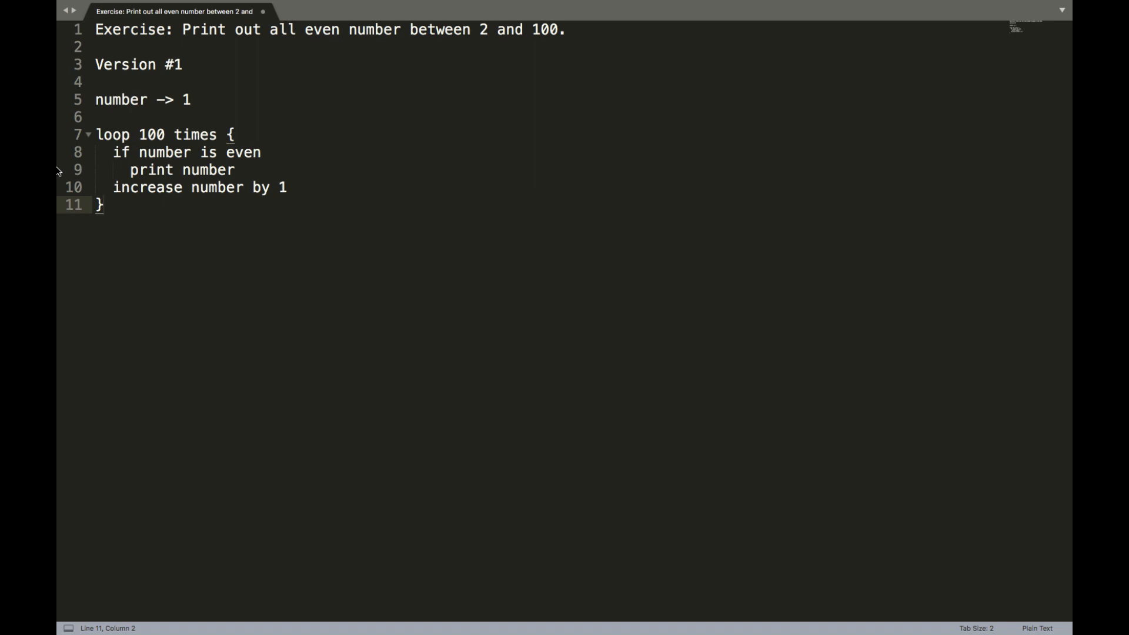
key("Return")
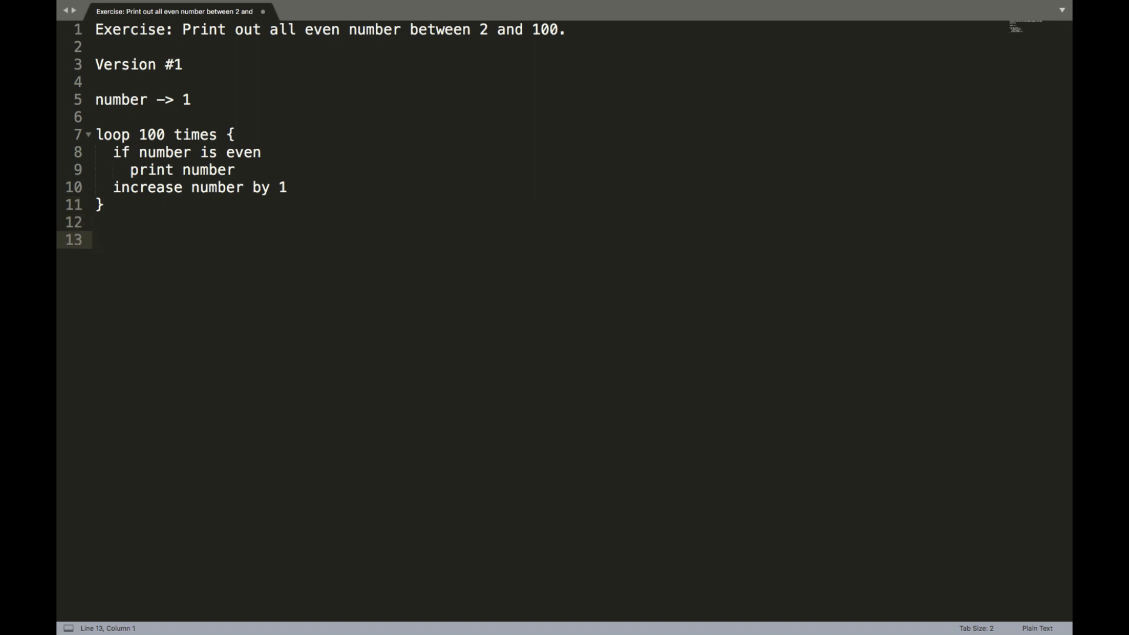
- Add the 'Version #2' heading and a starting-value 'number ->' line, correcting the value
type("Version #")
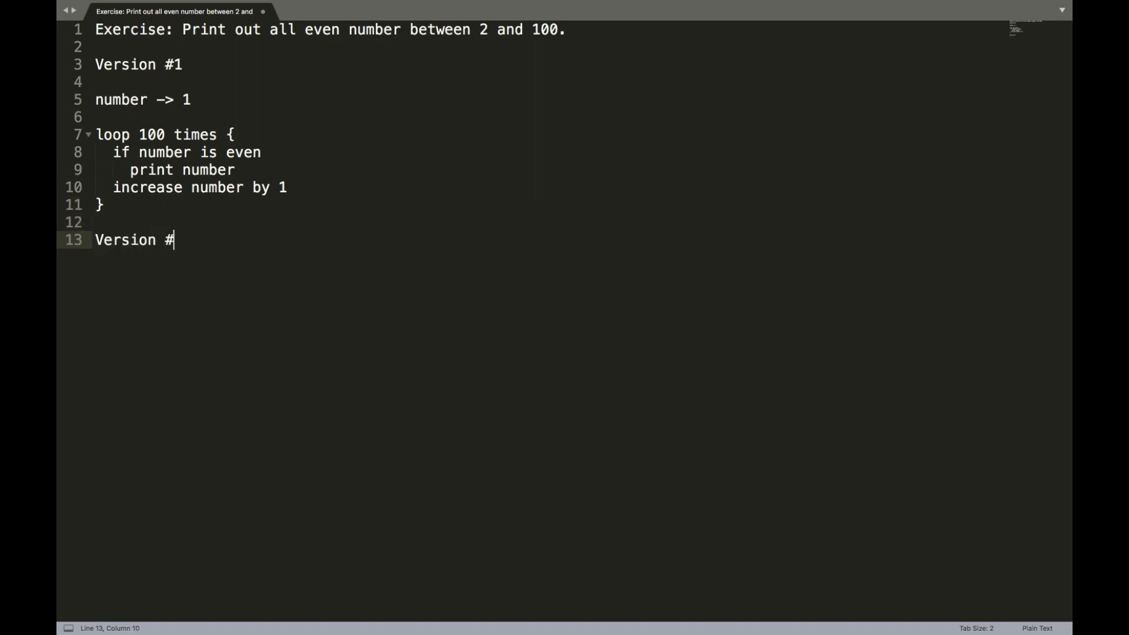
type("2")
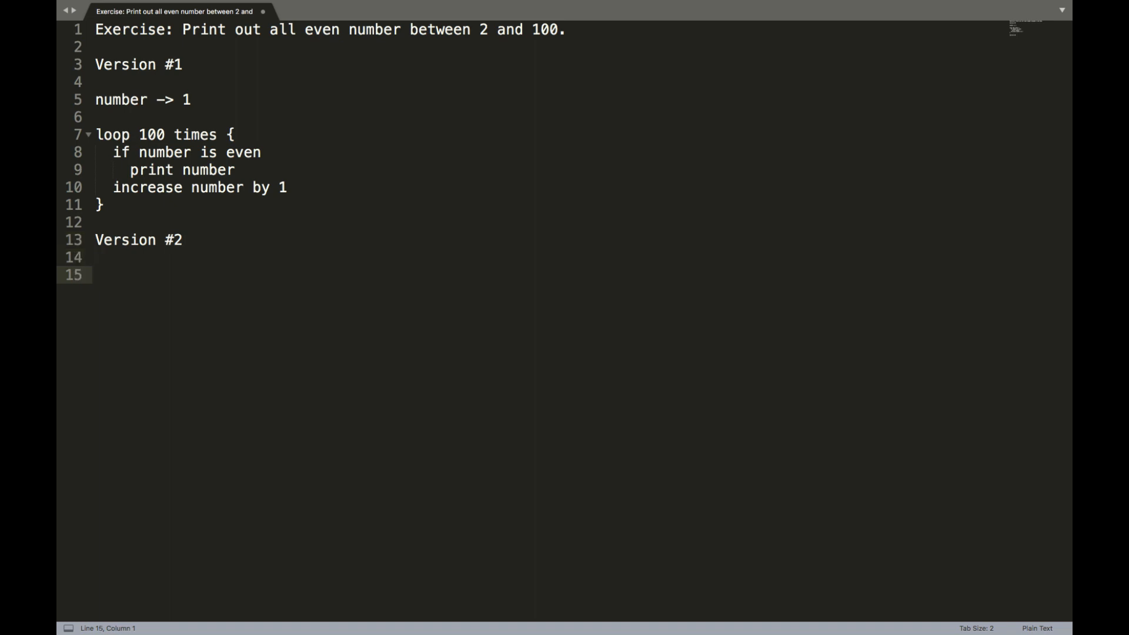
type("number -")
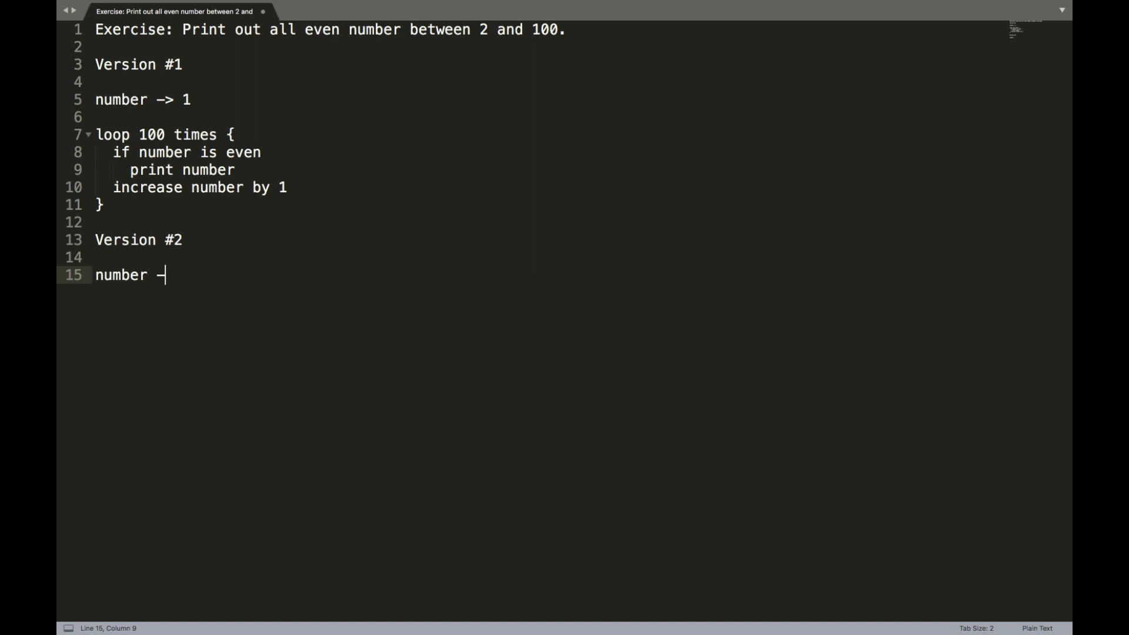
type("> 1")
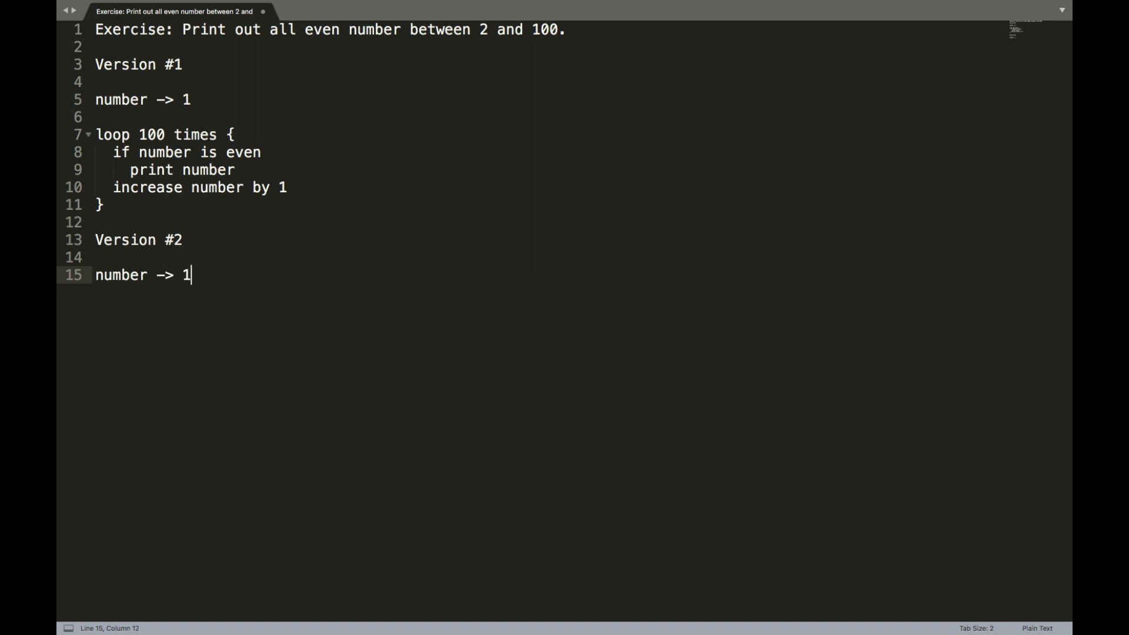
key("Backspace")
type("2")
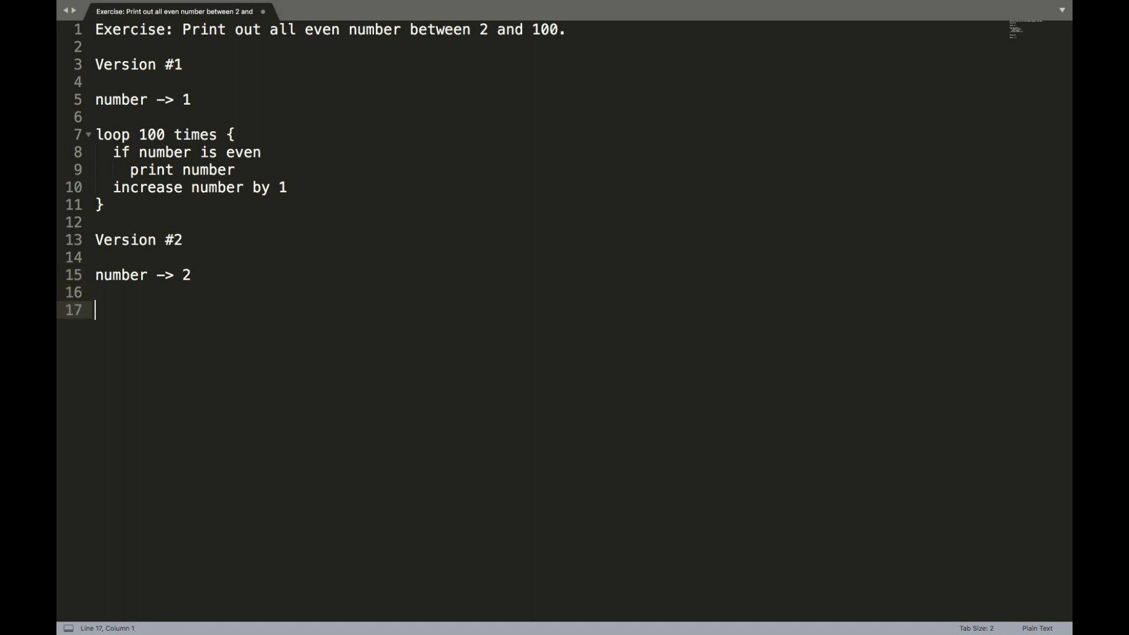
- Write a 'loop 50 times {' block with 'print number' and 'increase number by 2'
type("loop")
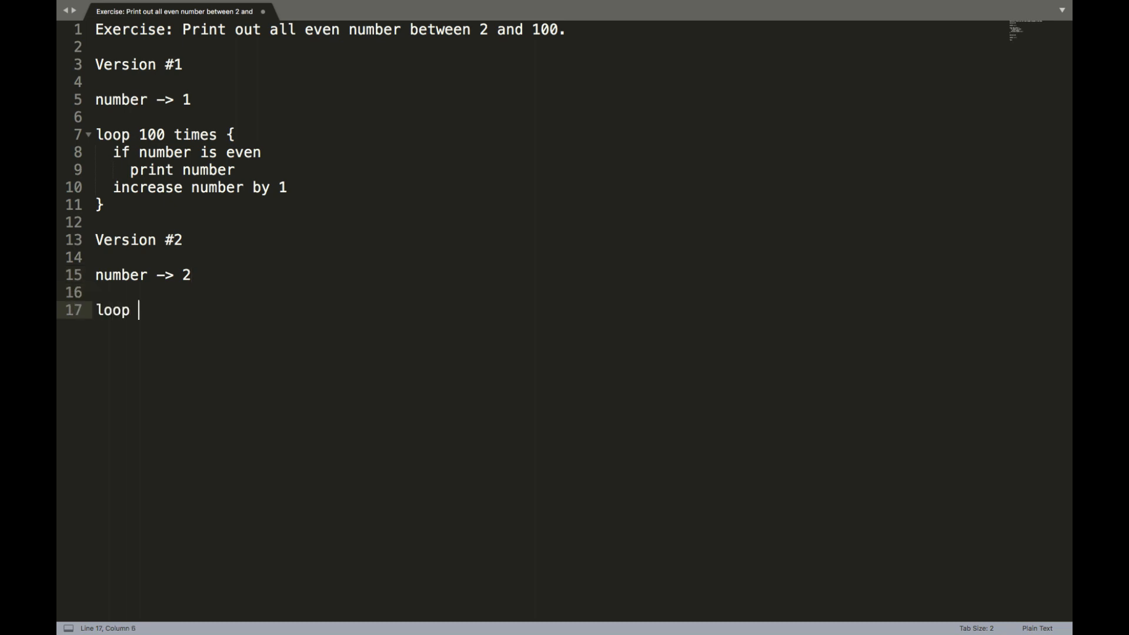
type("50 times")
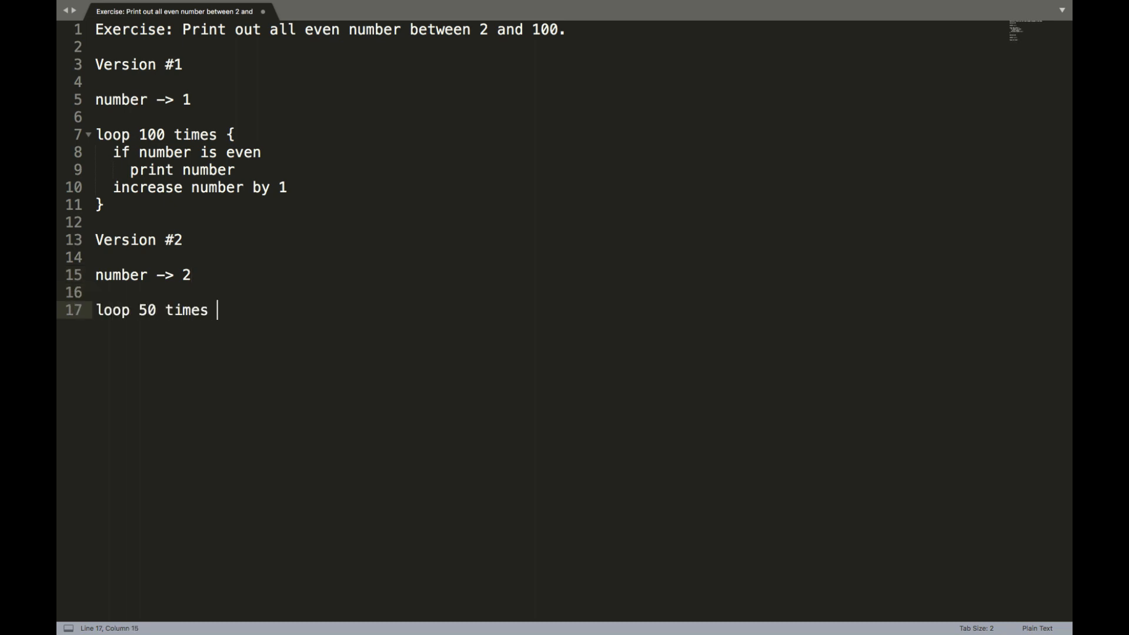
type("{")
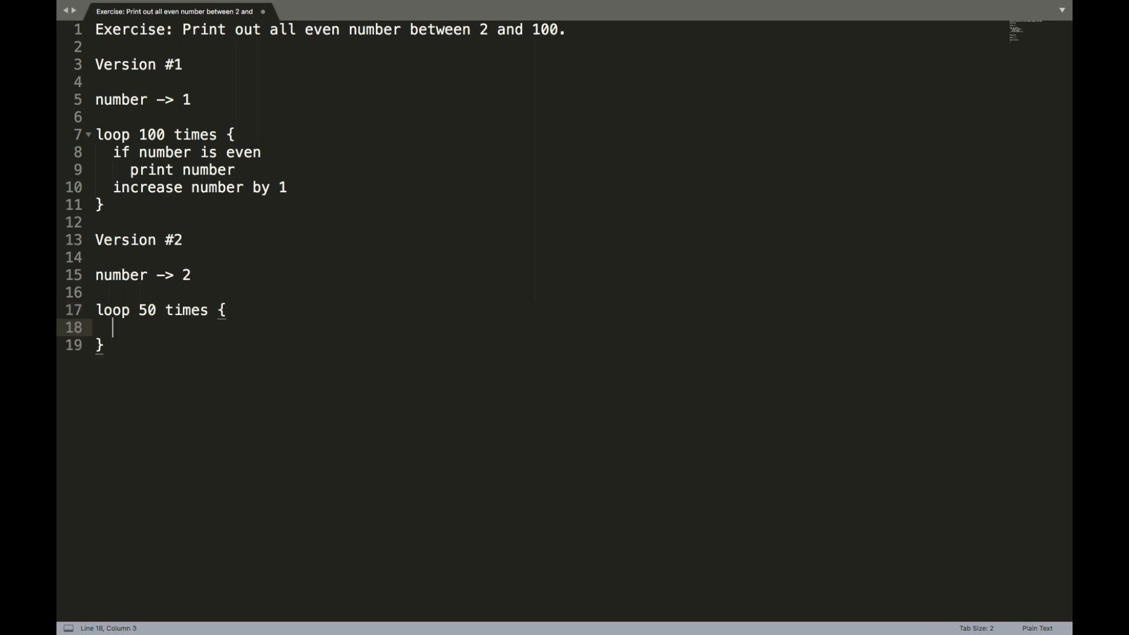
type("p")
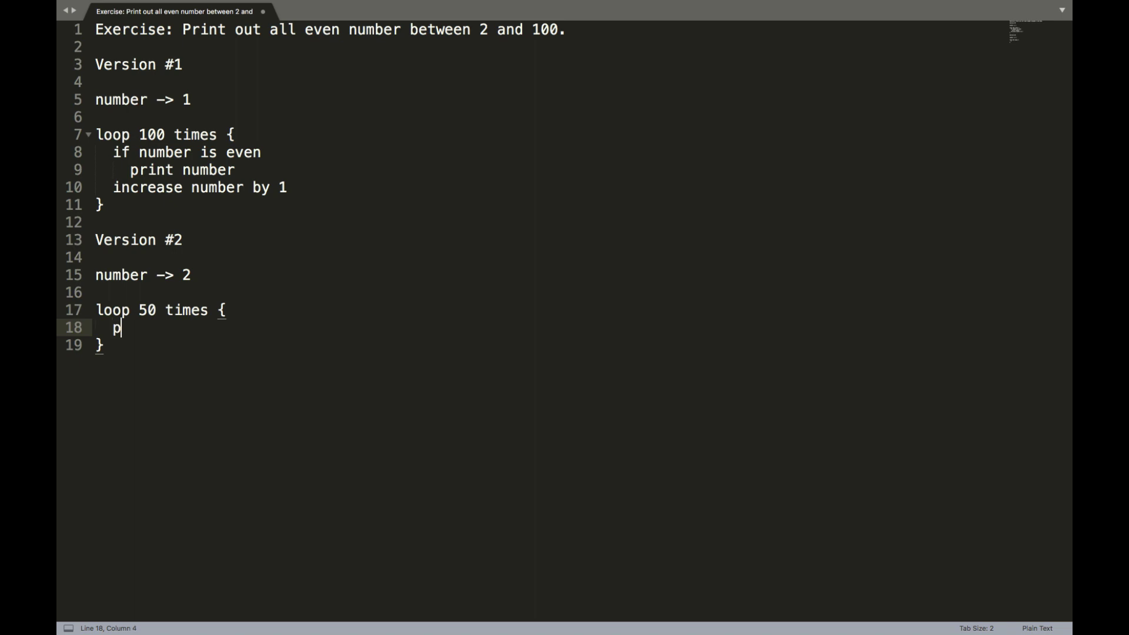
type("rint number")
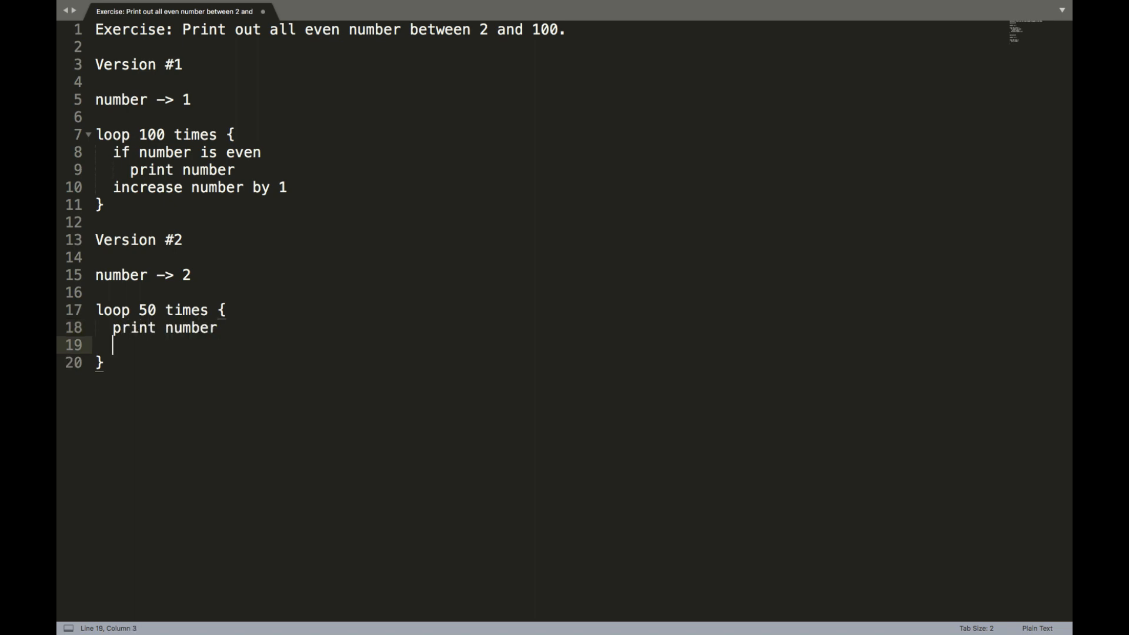
type("increase n")
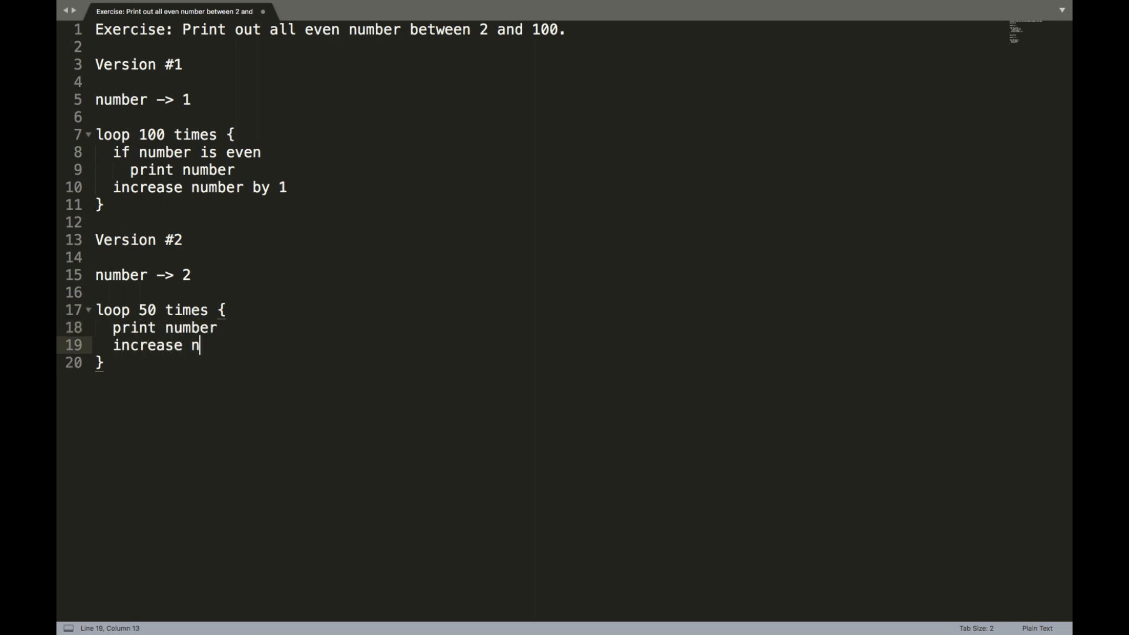
type("umber by 2")
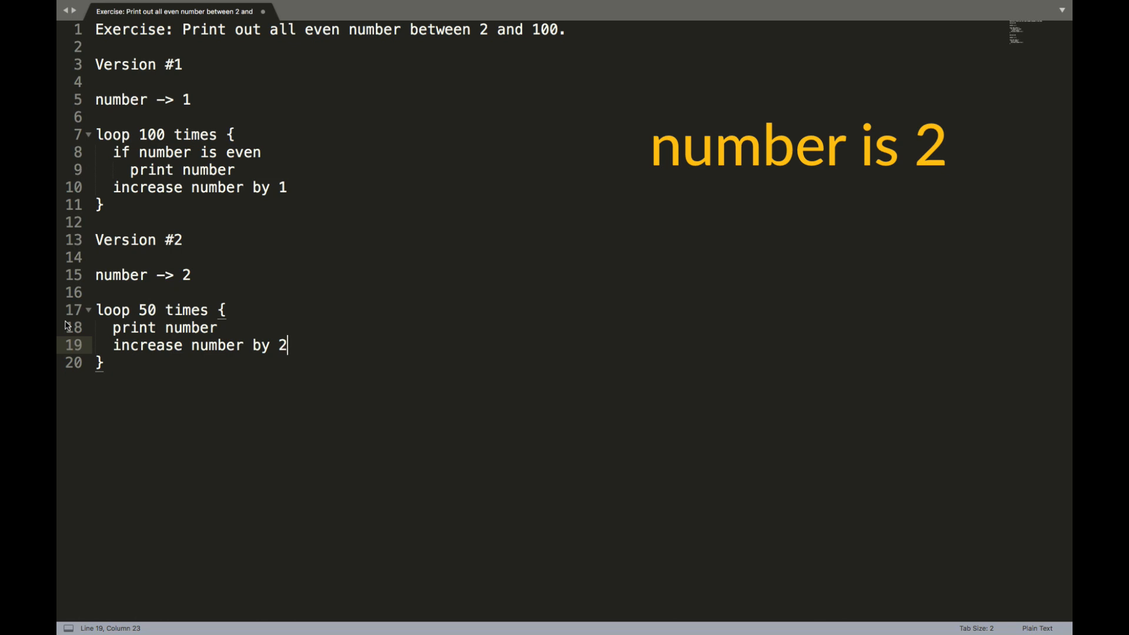
double_click(163, 327)
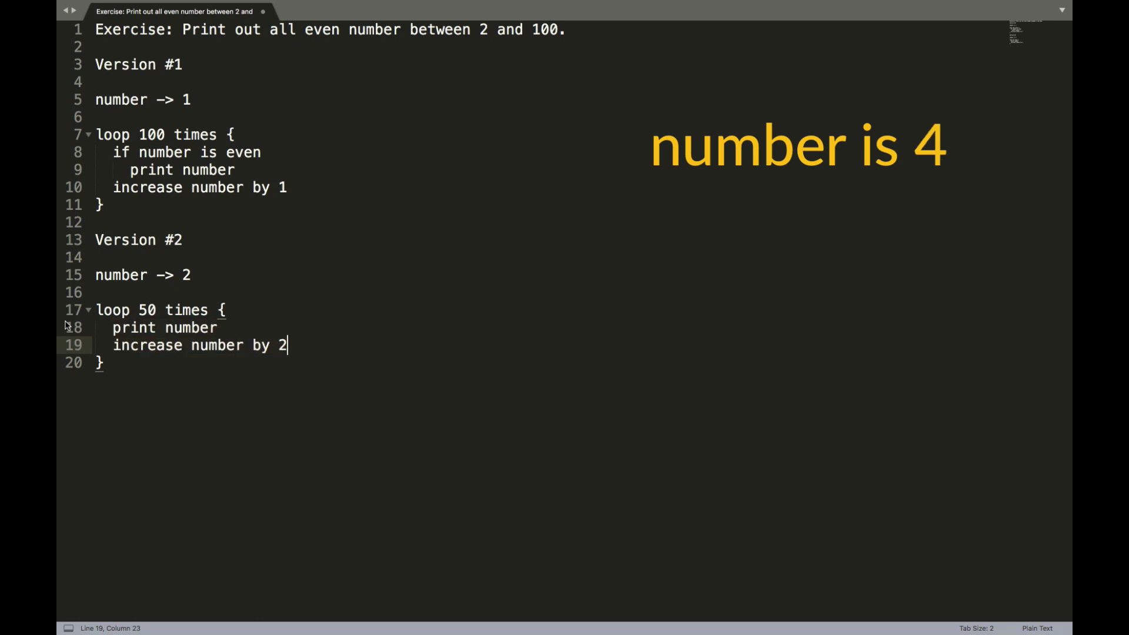
double_click(164, 327)
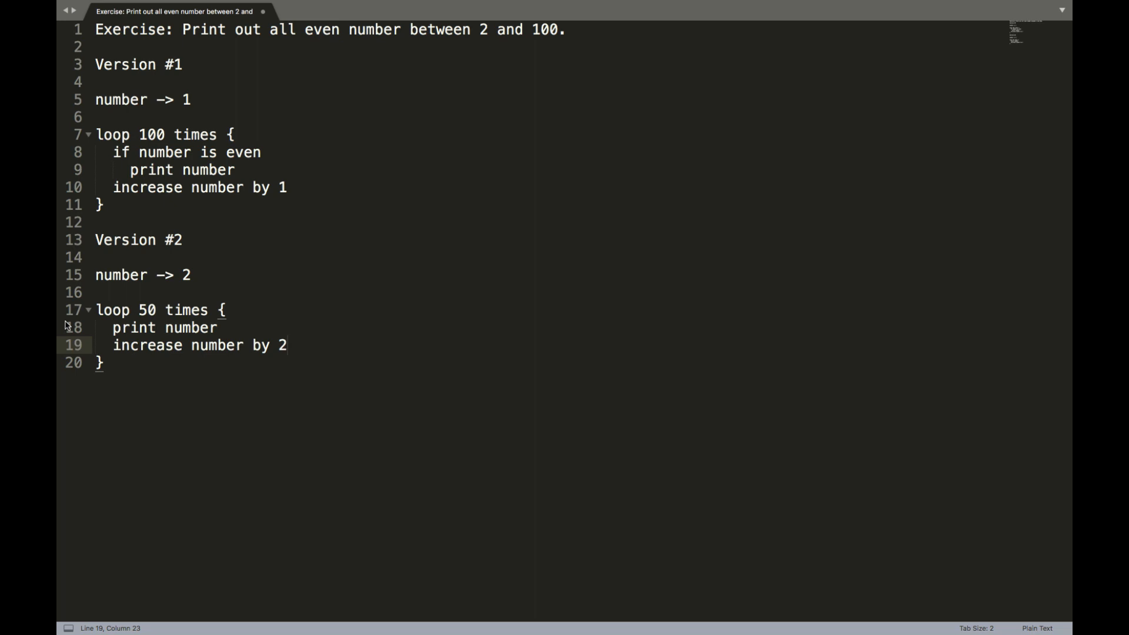
left_click(288, 345)
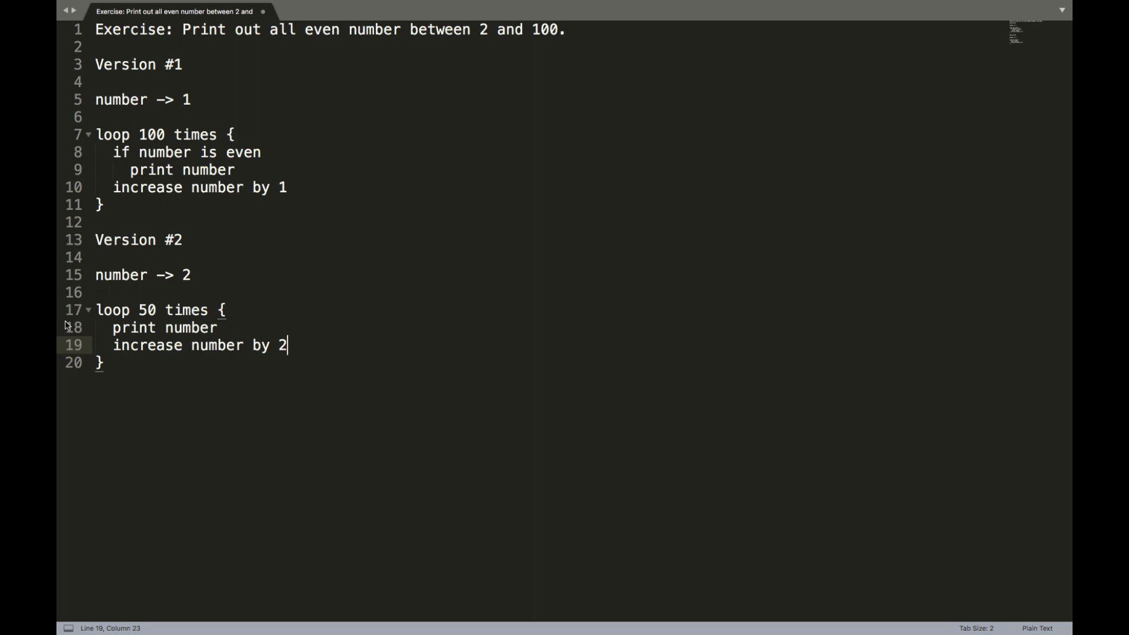